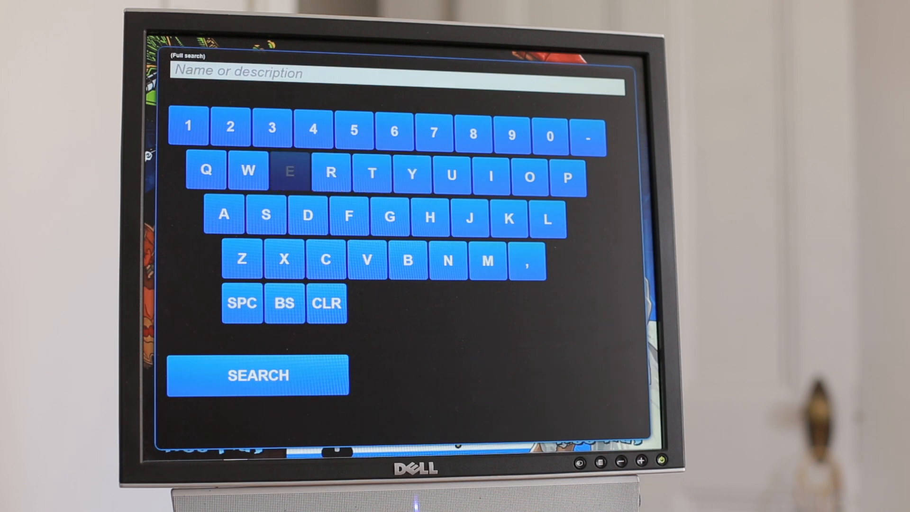
Step: Spell STREET on the on-screen keyboard and run the search across all systems
left_click(306, 216)
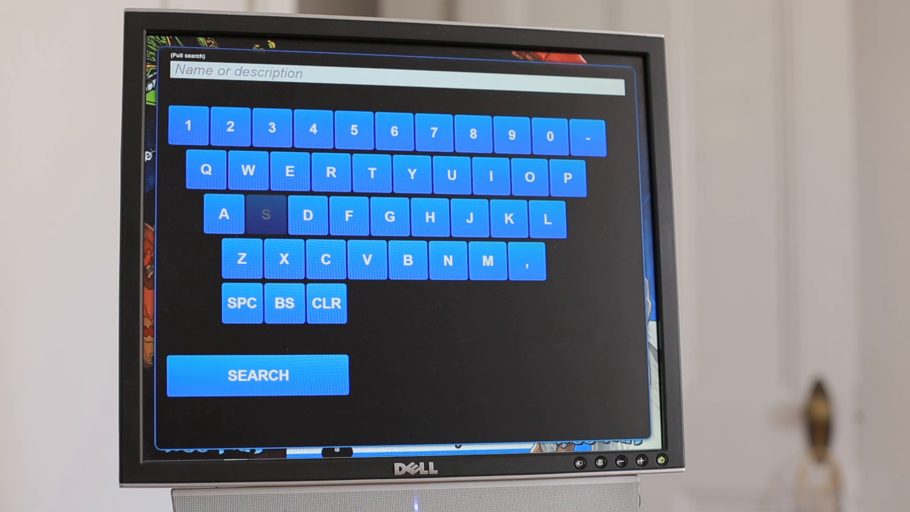
left_click(266, 215)
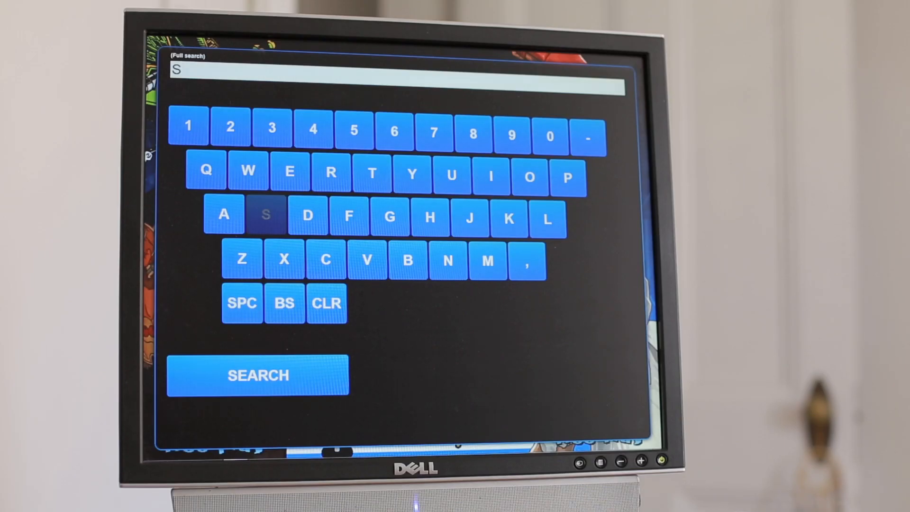
left_click(370, 176)
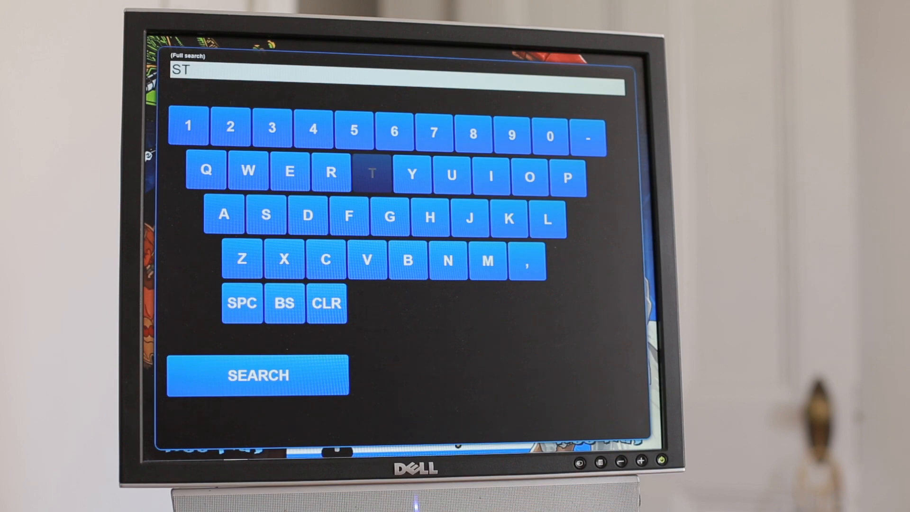
left_click(288, 172)
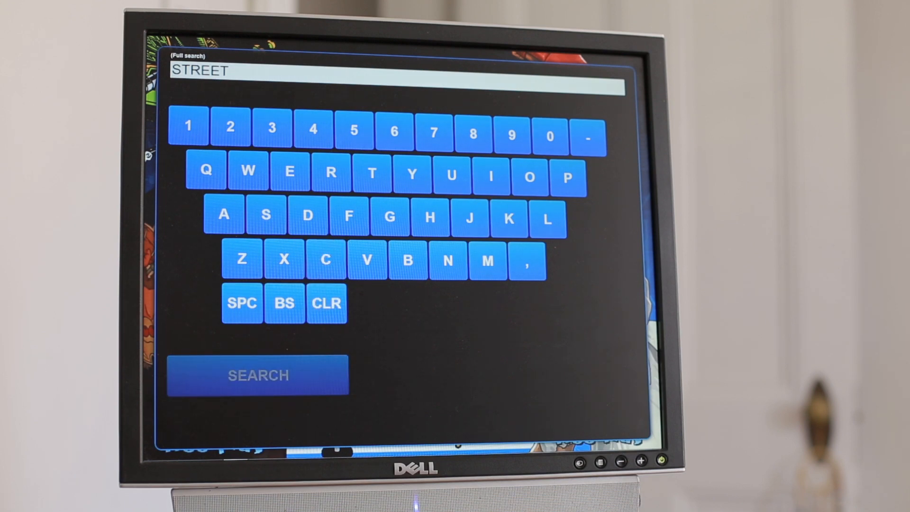
left_click(258, 374)
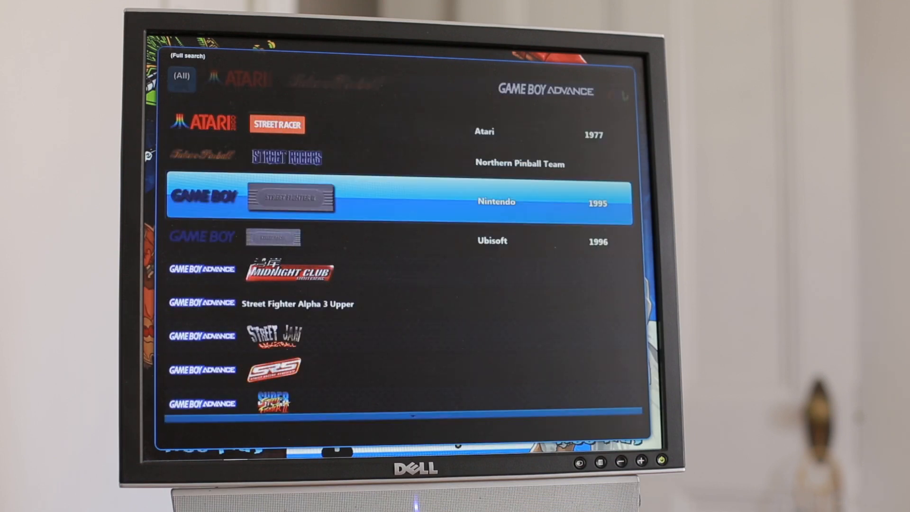
key("down")
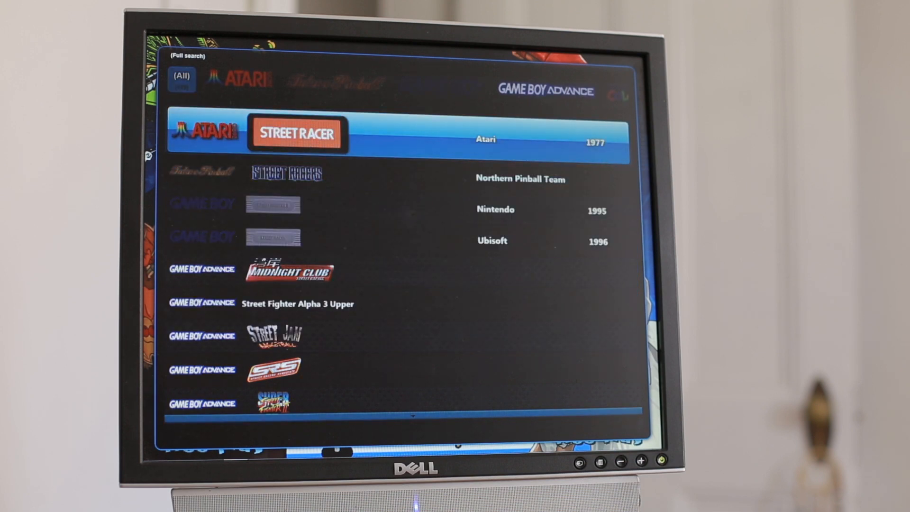
key("Down")
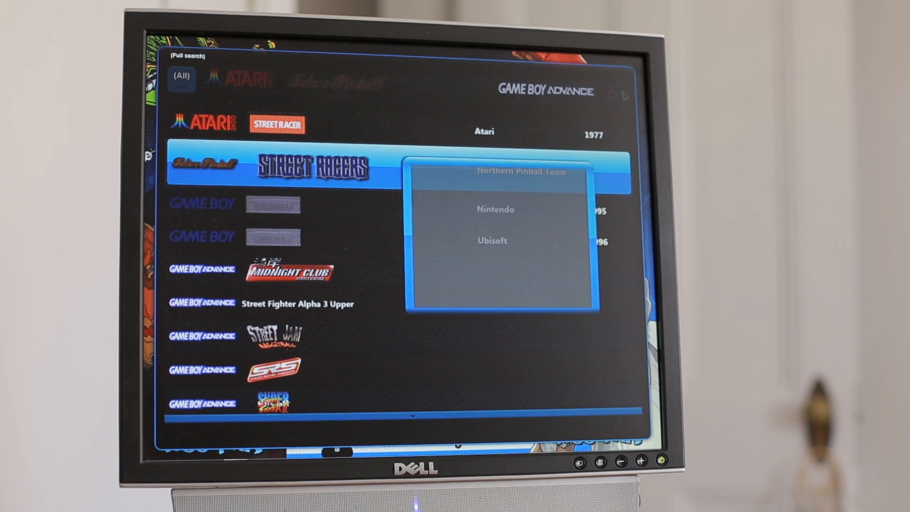
key("down")
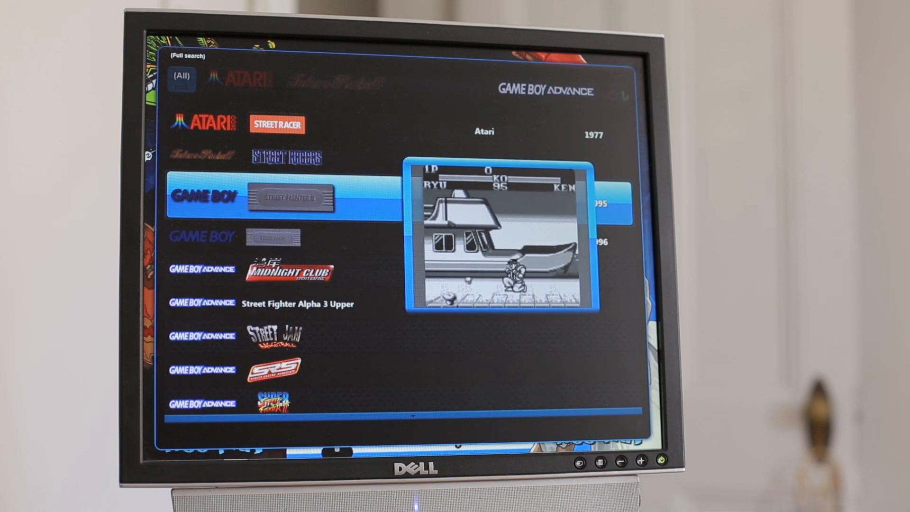
scroll("down", 3)
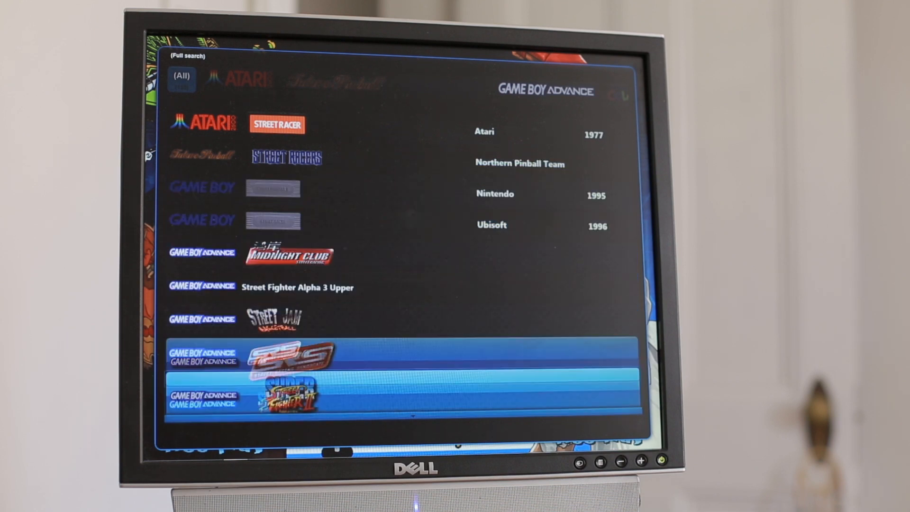
scroll("down", 3)
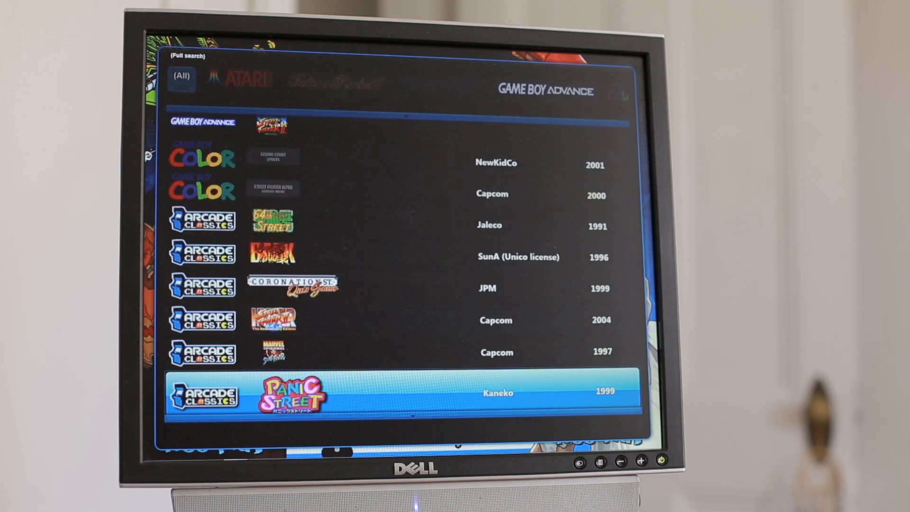
scroll("down", 3)
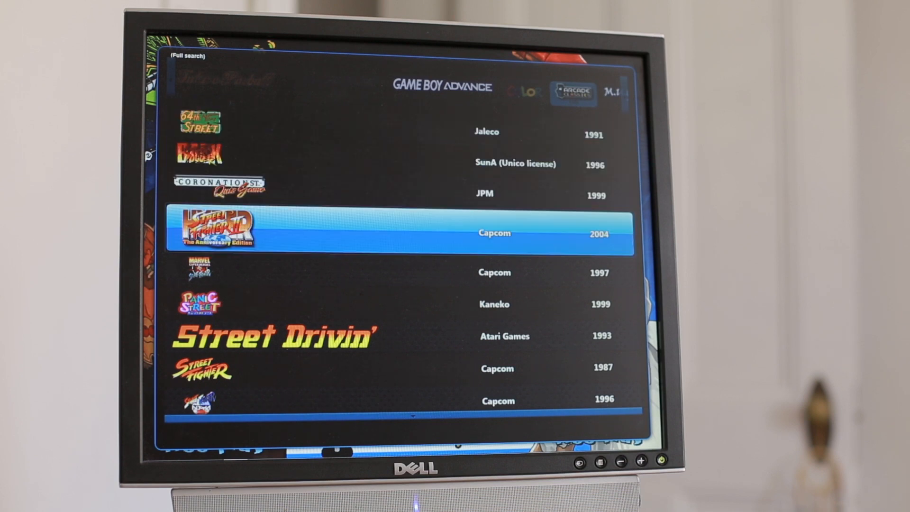
scroll("down", 3)
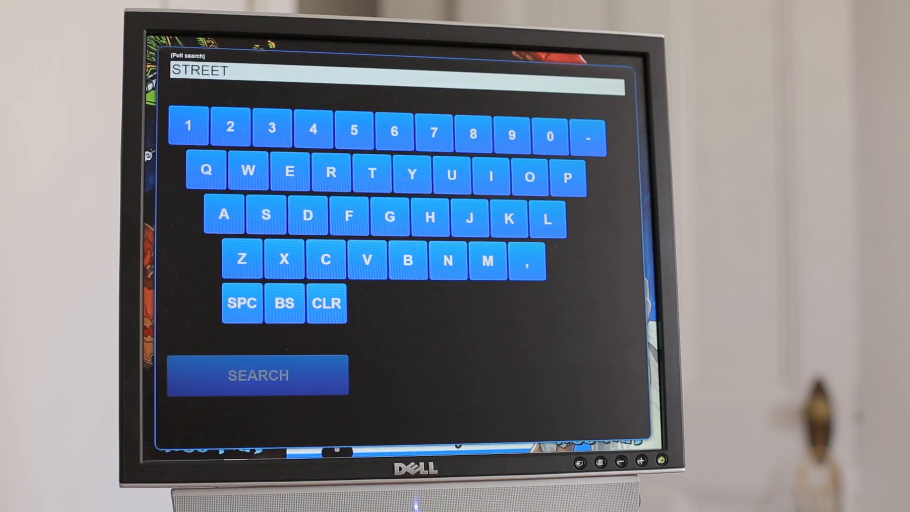
Step: Clear the old STREET term with CLR and begin spelling a new search term
left_click(257, 374)
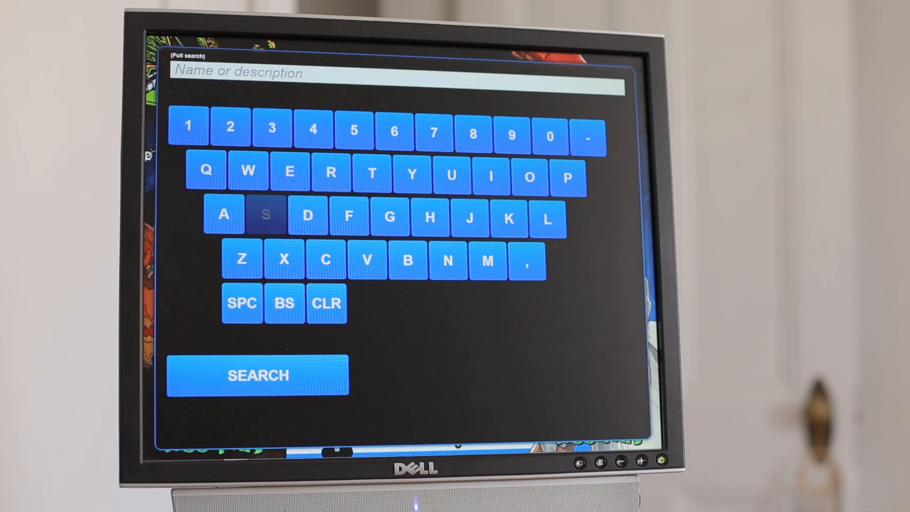
left_click(265, 214)
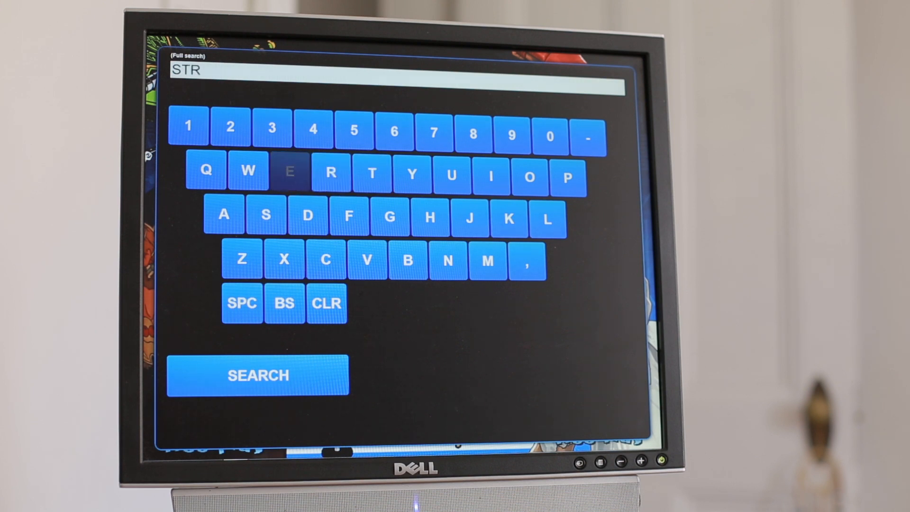
Step: Complete STREET, add a space and FIGHTER, then run the STREET FIGHTER search
left_click(389, 216)
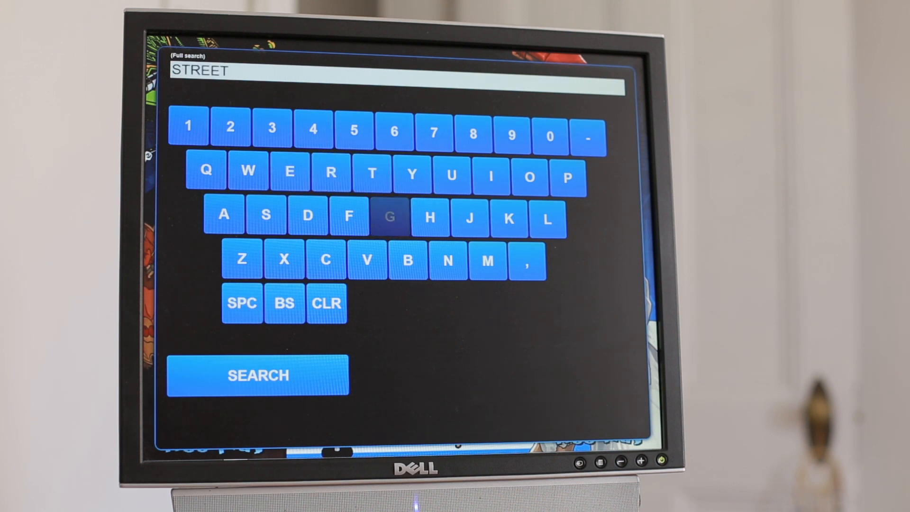
left_click(242, 304)
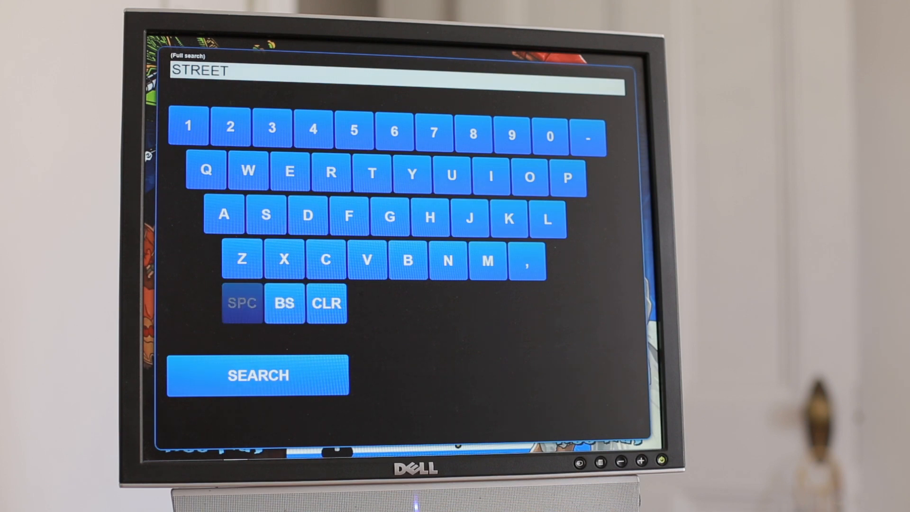
left_click(367, 260)
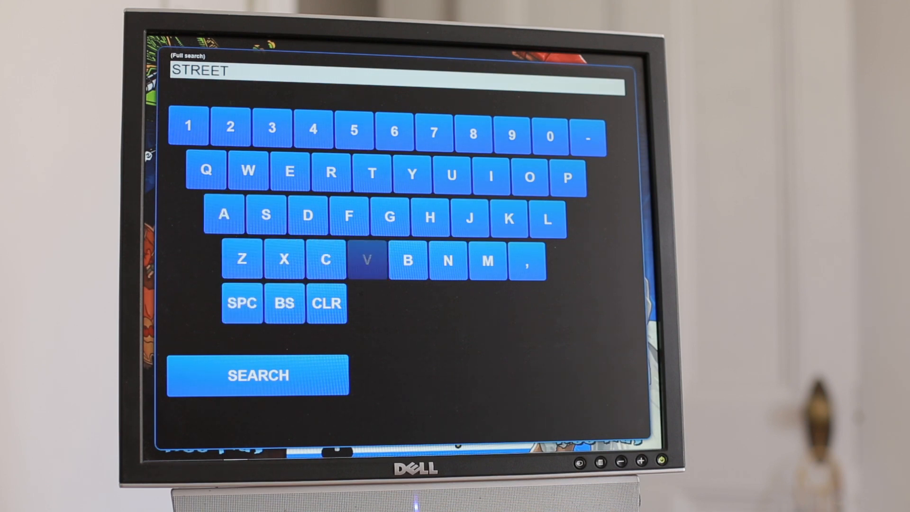
left_click(348, 218)
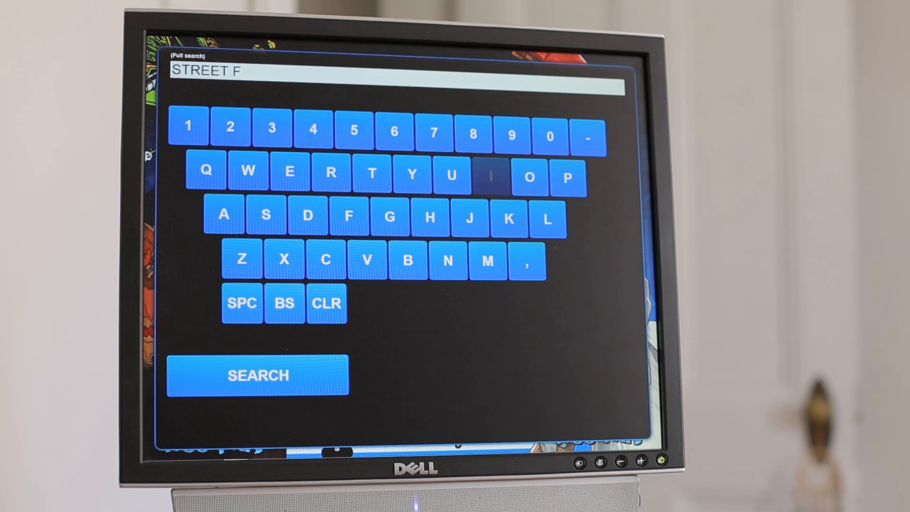
left_click(389, 217)
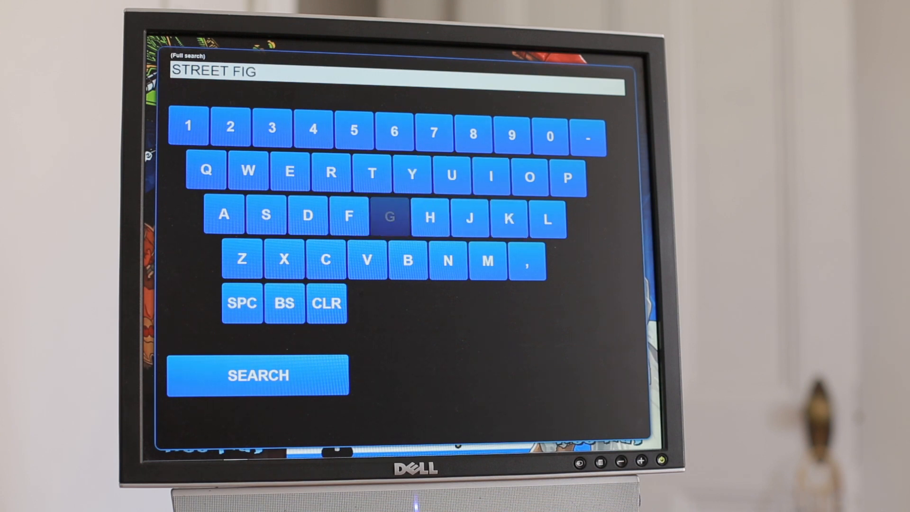
left_click(332, 172)
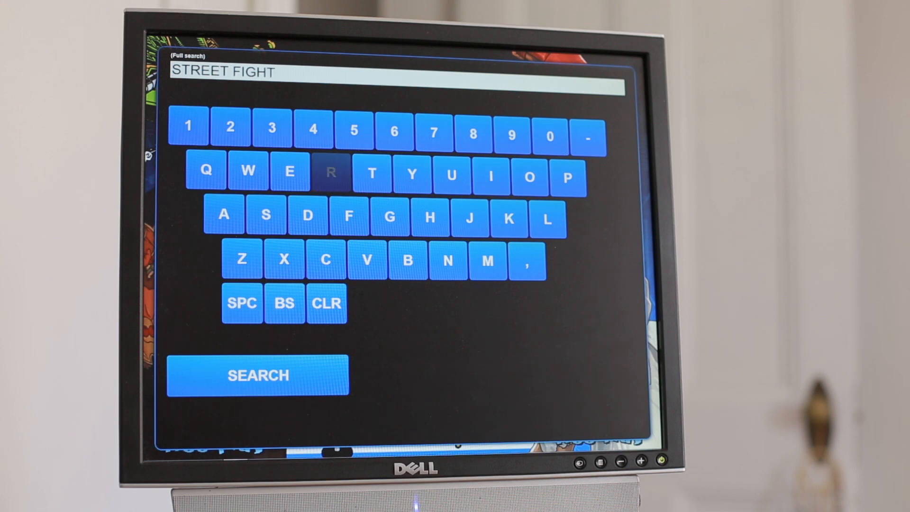
left_click(366, 259)
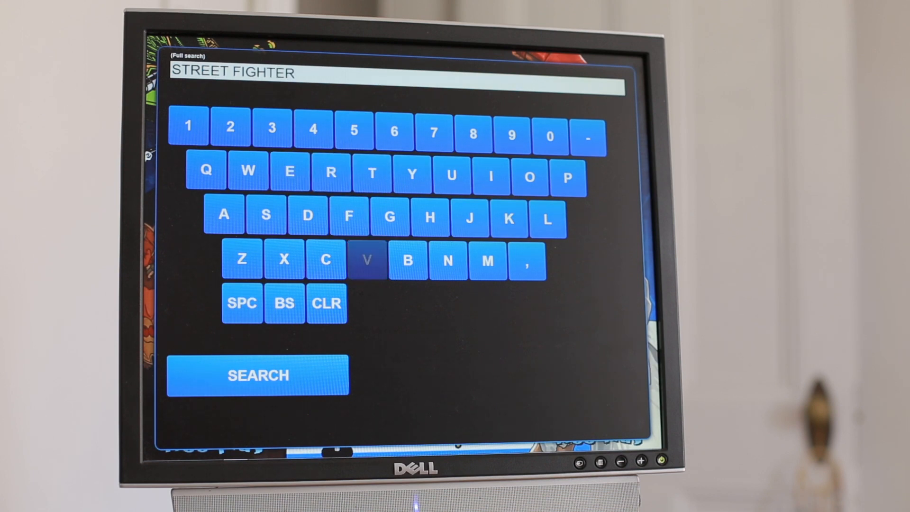
left_click(258, 375)
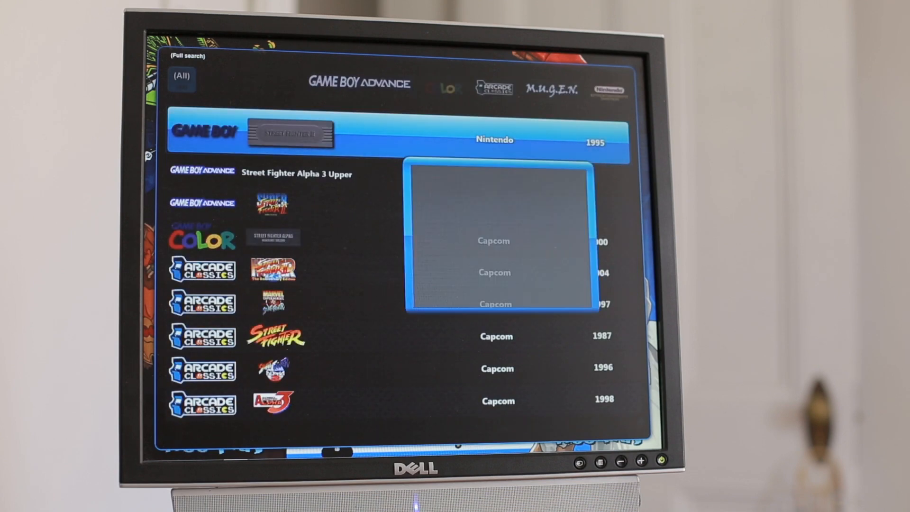
key("Down")
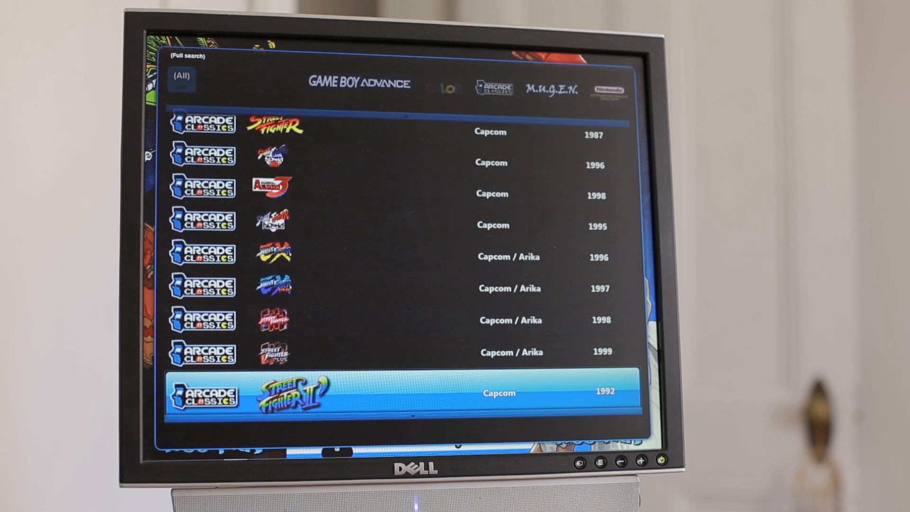
scroll("down", 3)
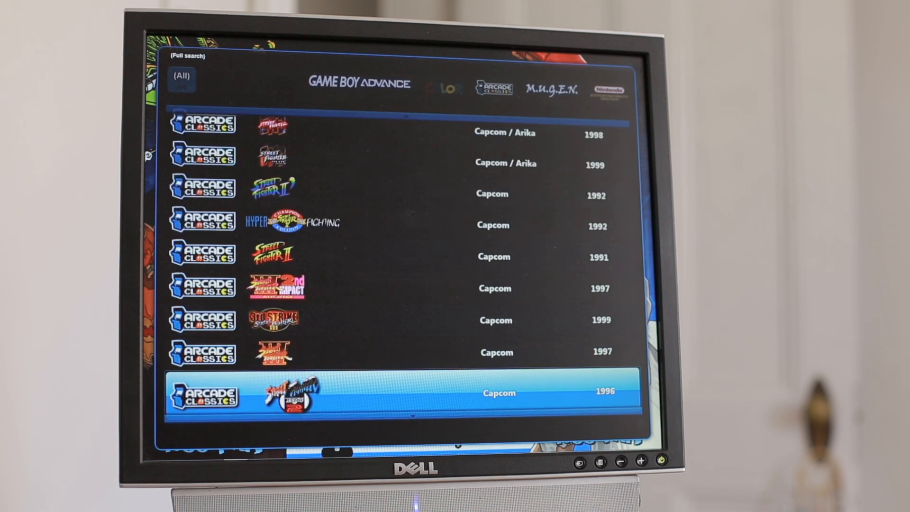
scroll("down", 3)
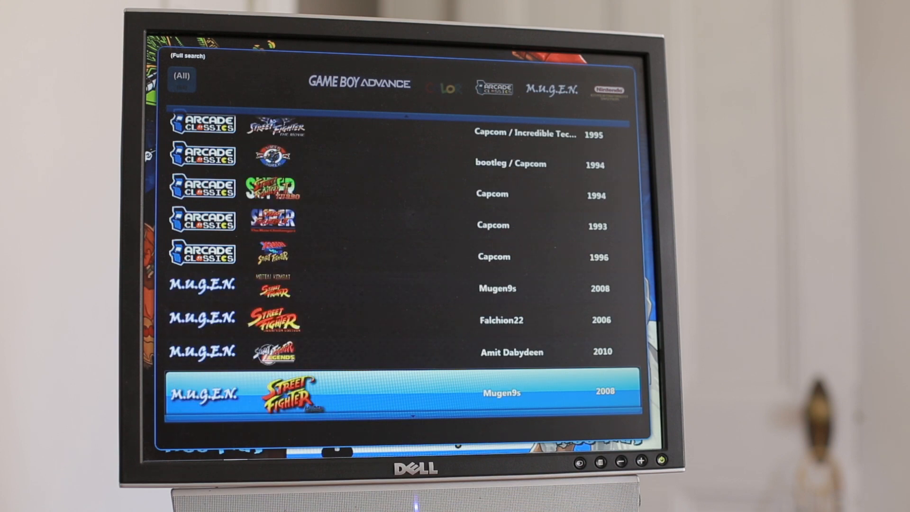
scroll("down", 3)
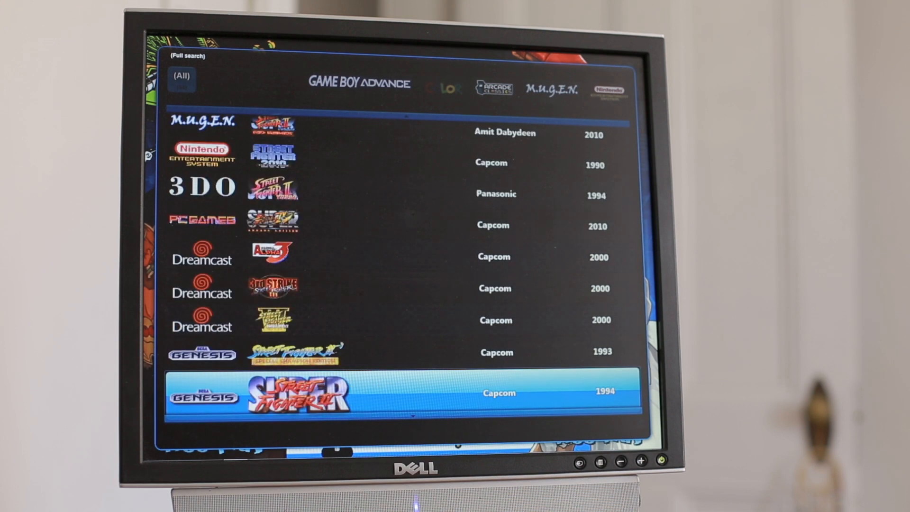
scroll("down", 3)
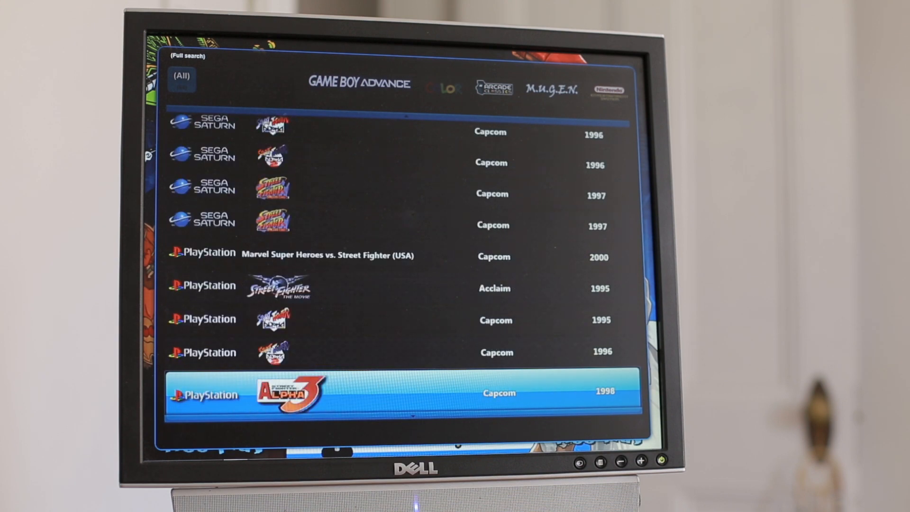
scroll("down", 3)
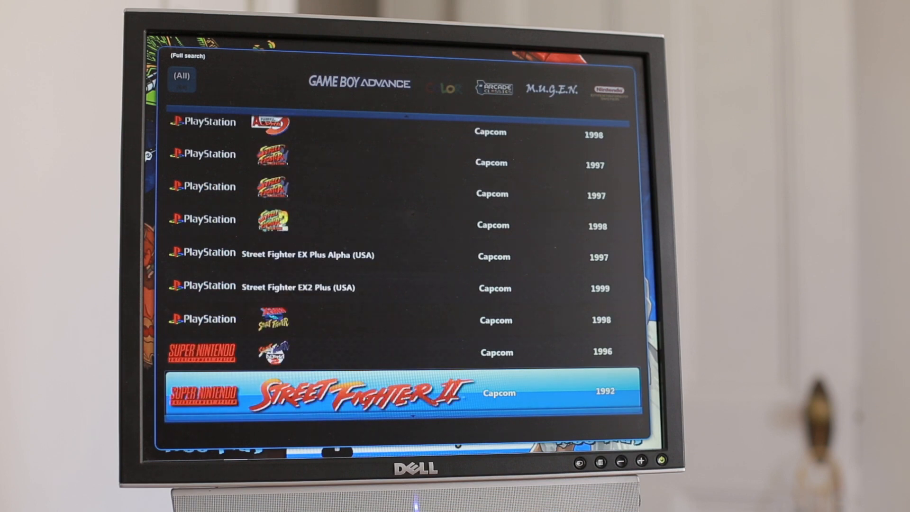
scroll("up", 3)
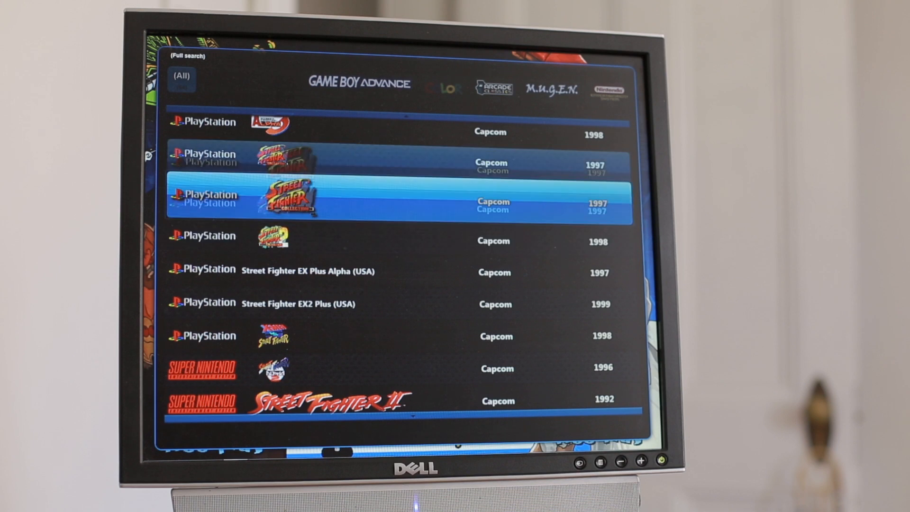
scroll("down", 3)
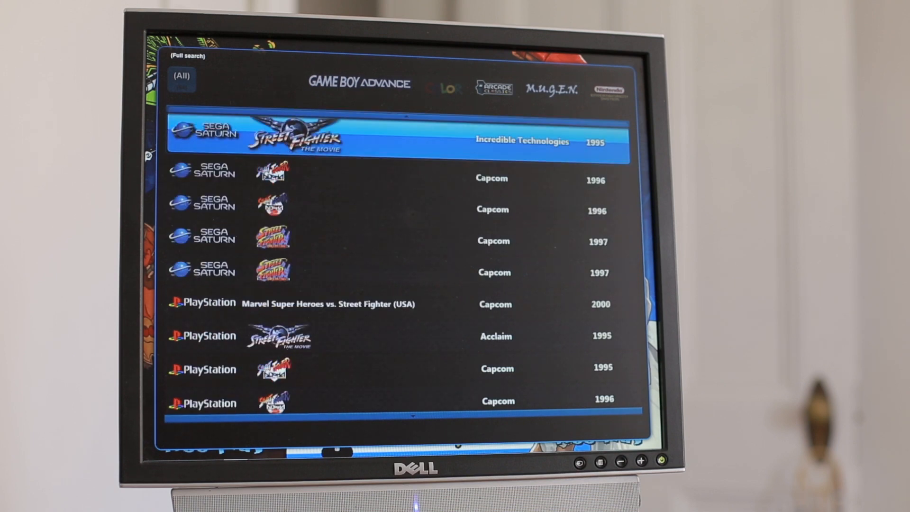